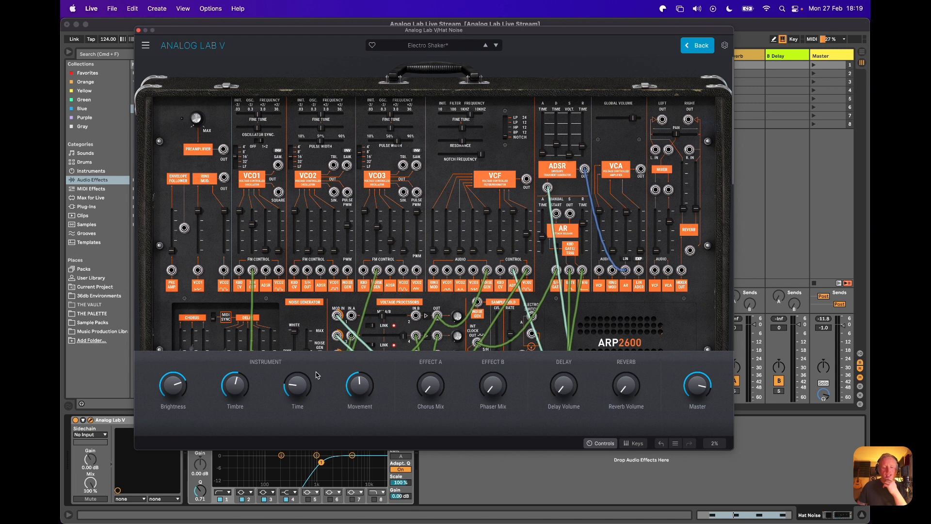
pyautogui.moveTo(341, 391)
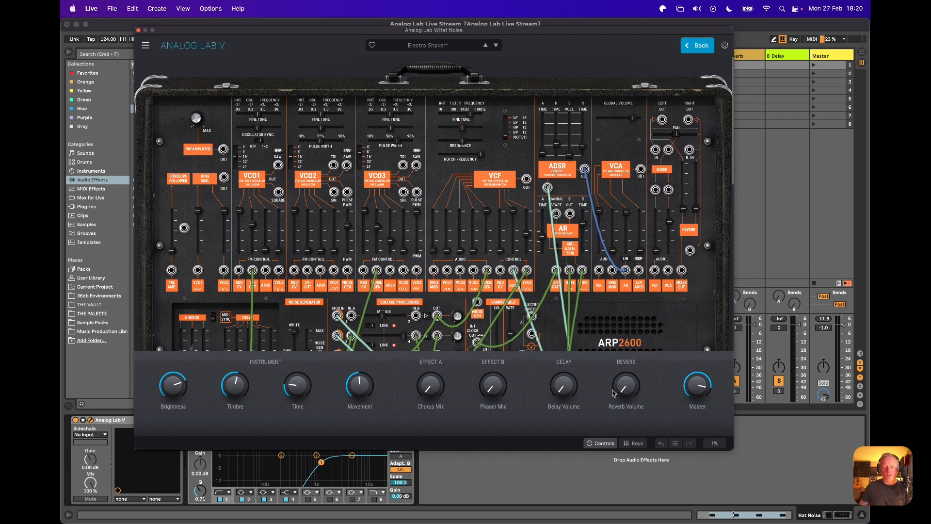
pyautogui.moveTo(430, 385)
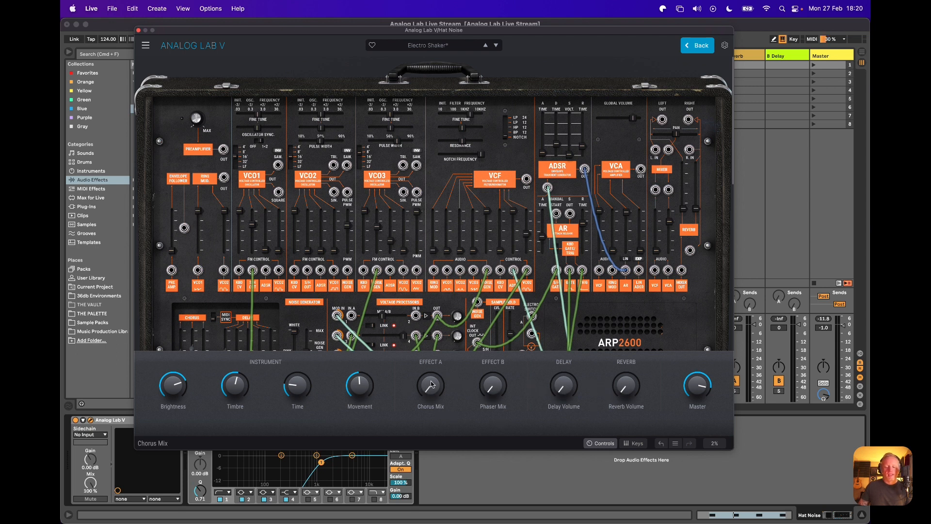
pyautogui.moveTo(698, 46)
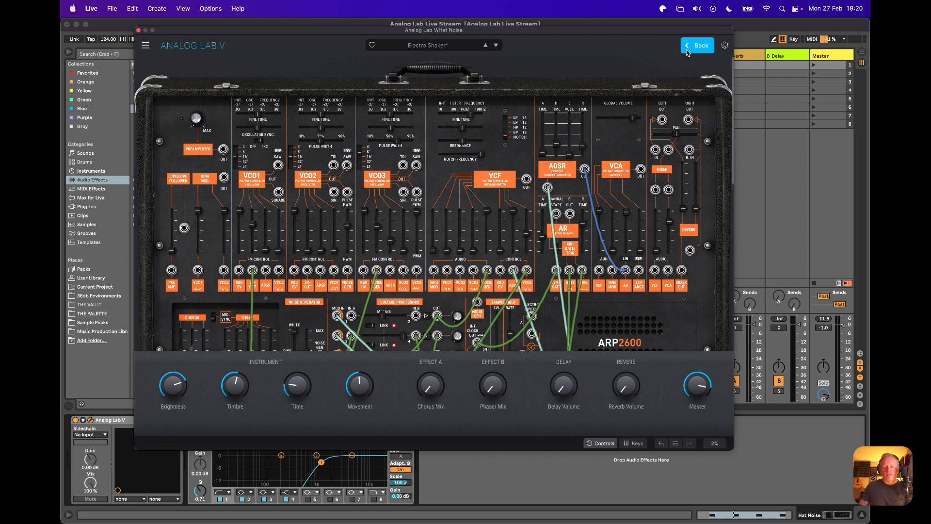
# Return from the Electro Shaker panel to the effects chain with Chorus, Phaser, Delay and Reverb
pyautogui.click(699, 46)
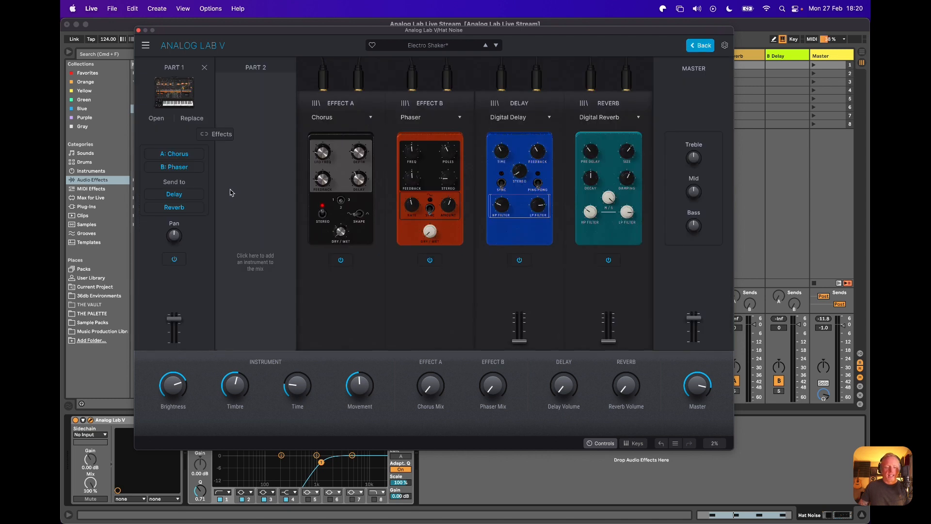